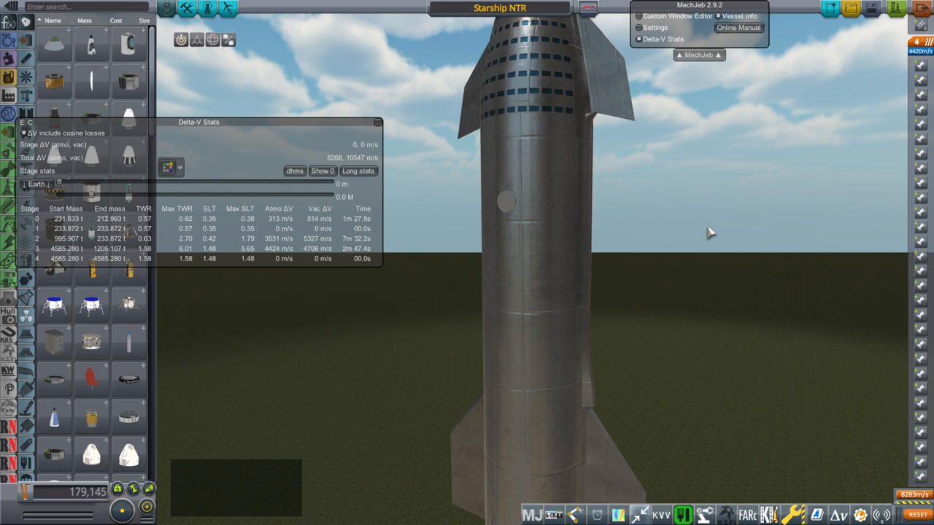
mouse_move(747, 210)
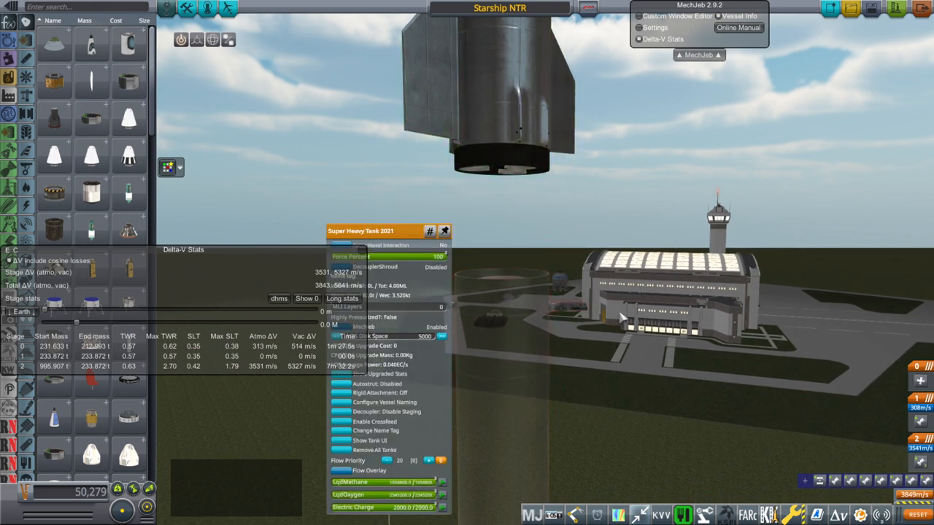
- Show the Timber Wind CH4 engine's configuration with its methane and enriched uranium propellants
left_click(444, 231)
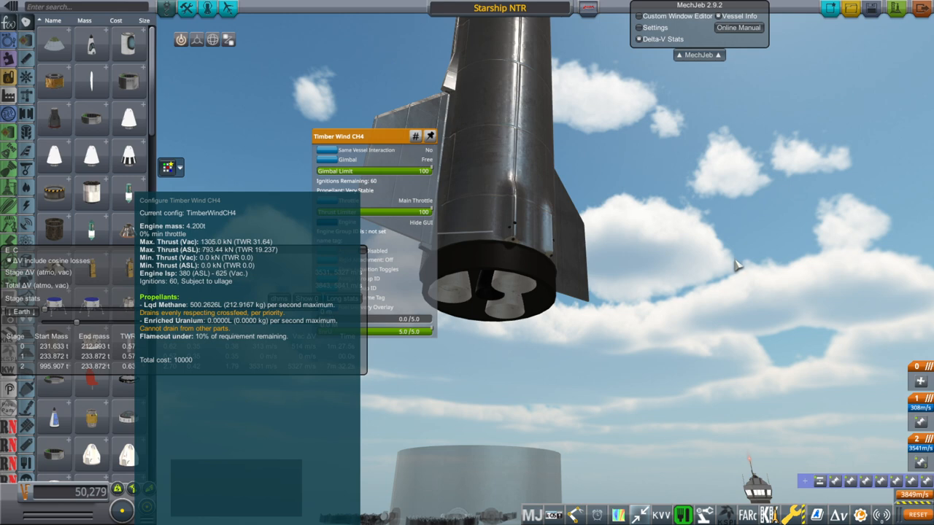
mouse_move(739, 254)
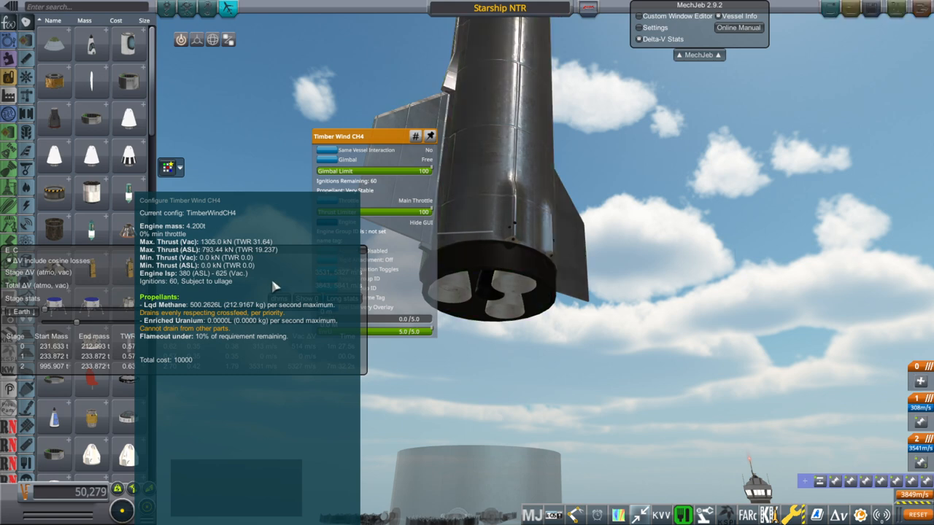
mouse_move(226, 286)
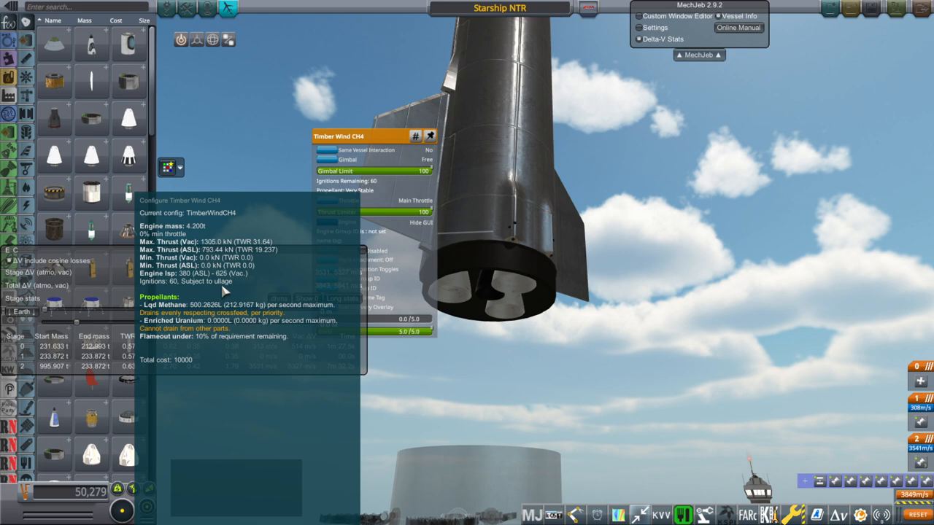
mouse_move(227, 289)
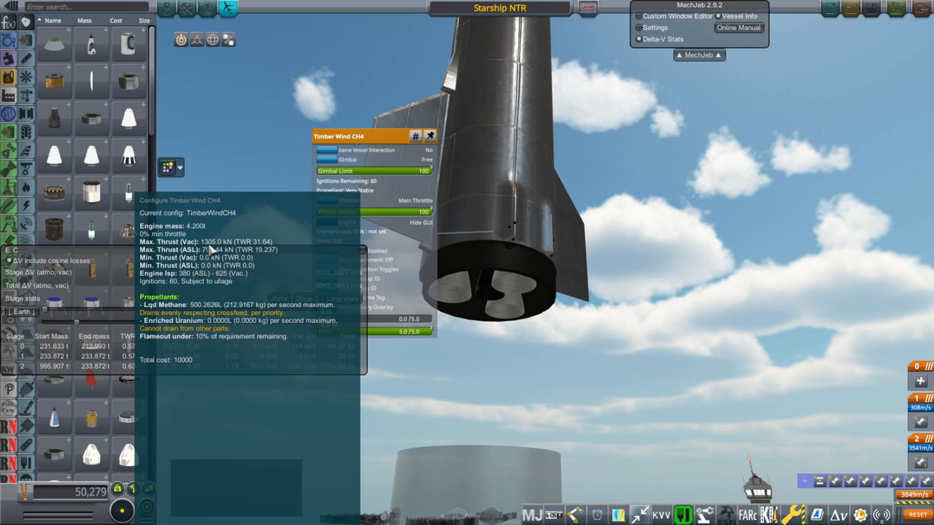
mouse_move(197, 245)
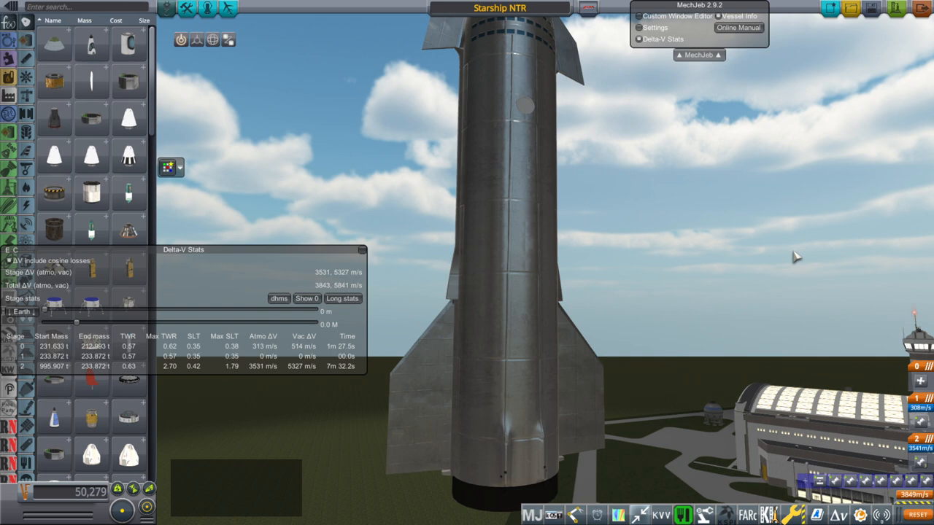
mouse_move(625, 246)
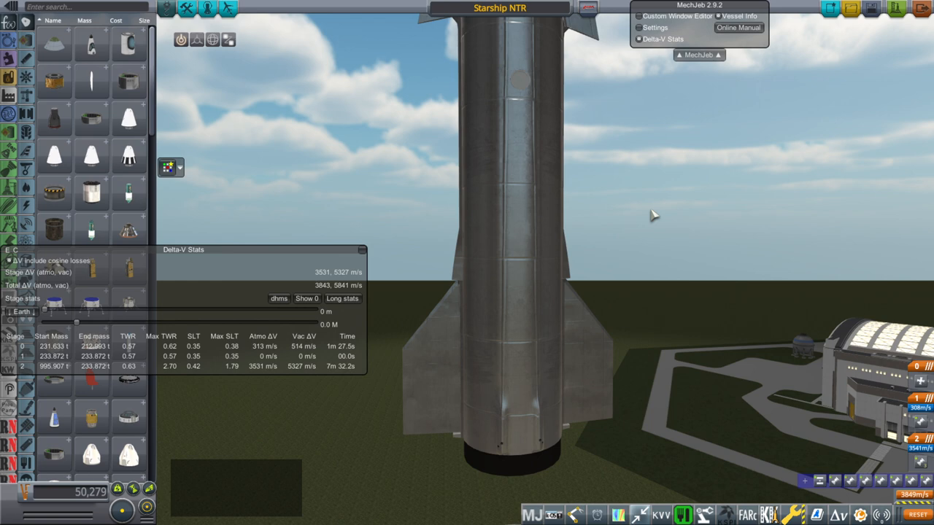
mouse_move(610, 175)
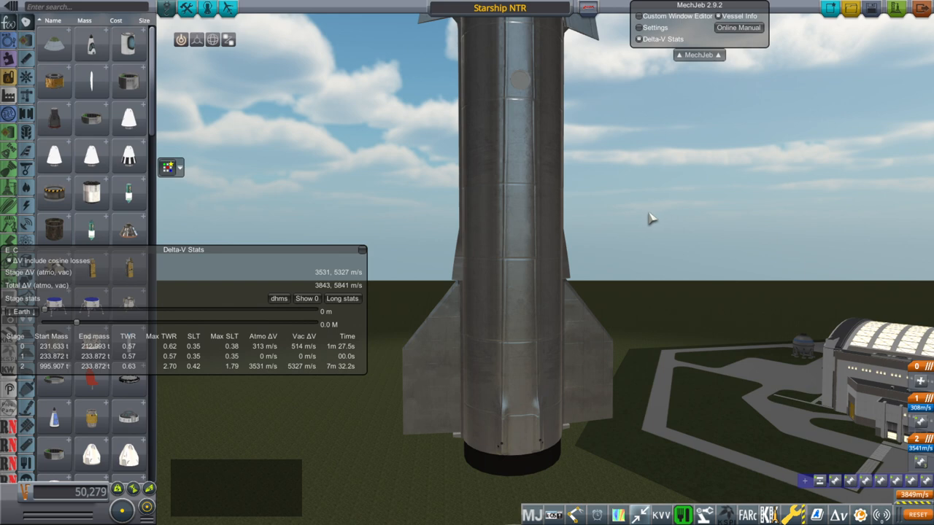
mouse_move(627, 295)
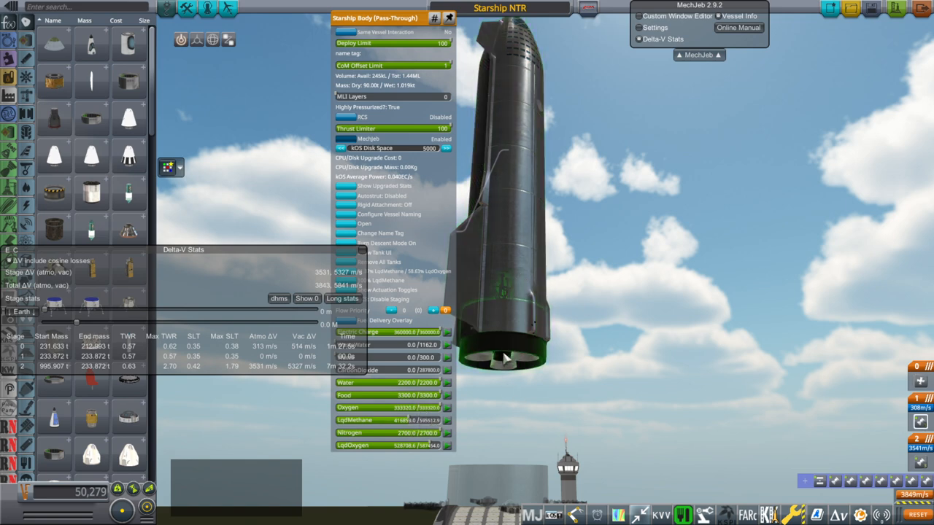
mouse_move(591, 343)
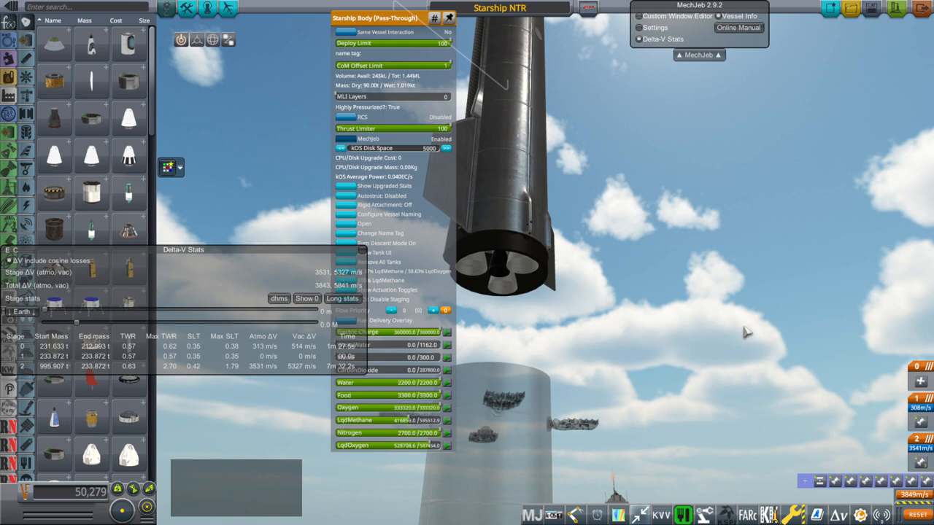
mouse_move(622, 362)
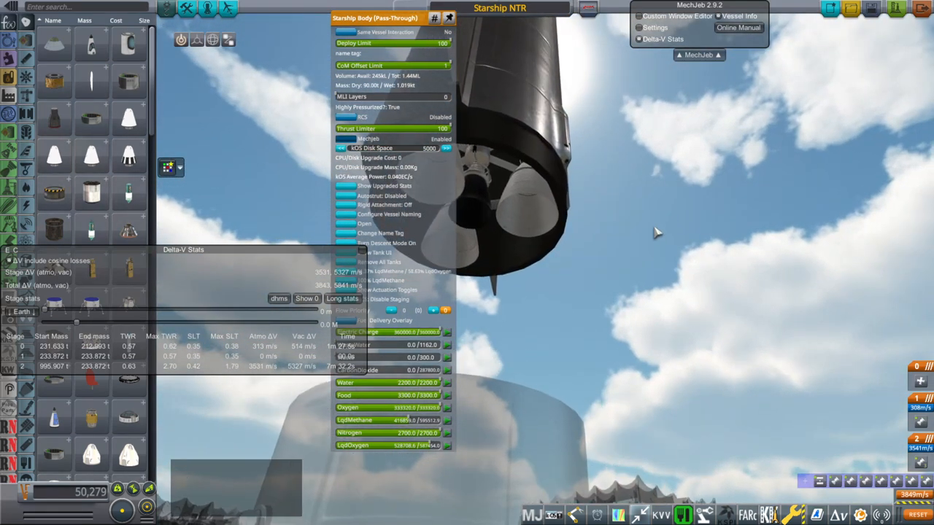
- Dismiss the Starship Body part window, leaving the three-stage ship and Delta-V stats visible
left_click(449, 18)
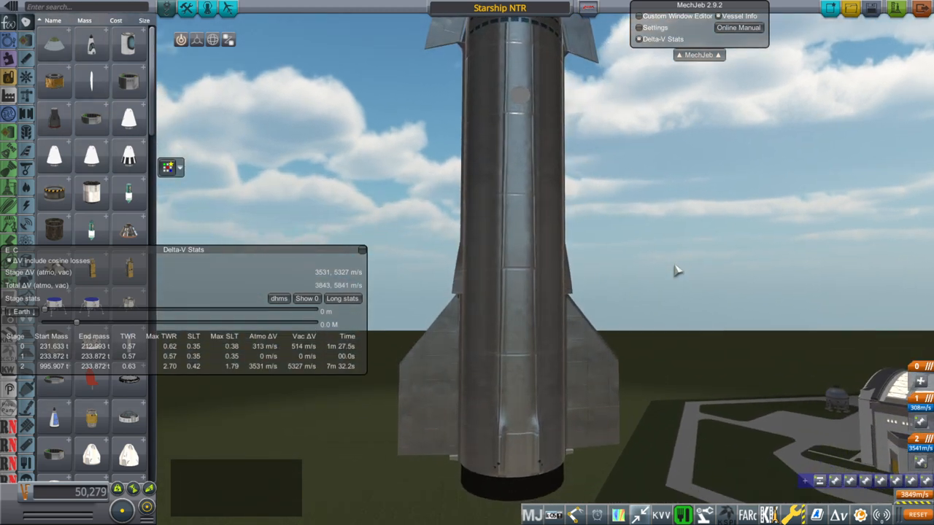
mouse_move(675, 266)
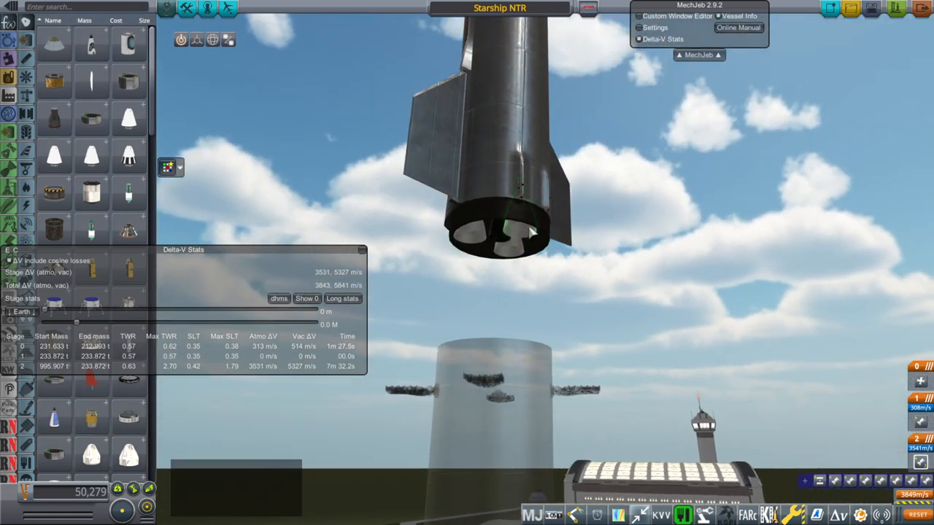
mouse_move(718, 265)
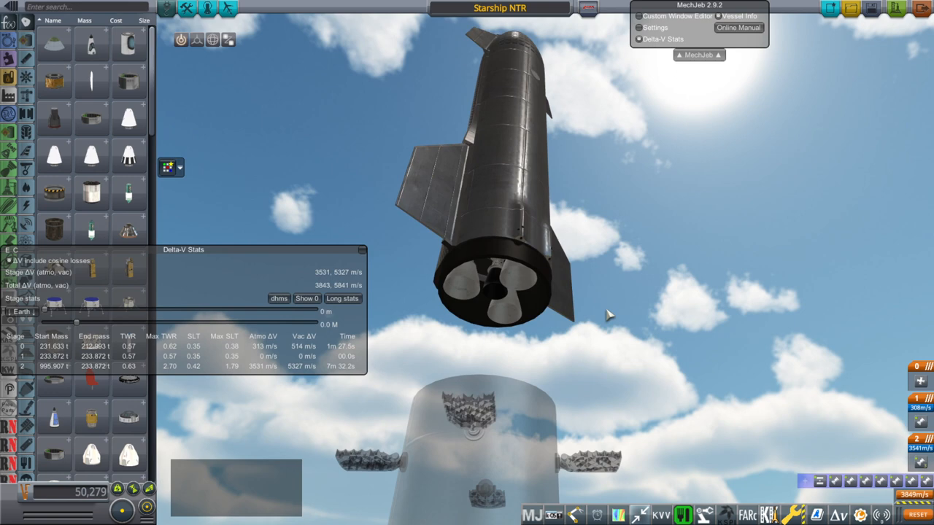
- Add LqdMethane to the Starship Body tank and set its amount to 832546
right_click(499, 204)
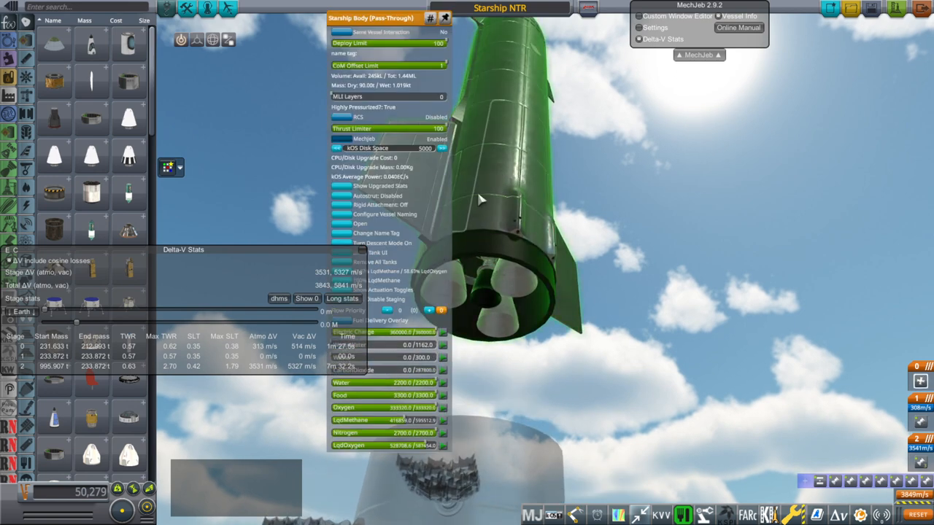
left_click_drag(368, 18, 771, 70)
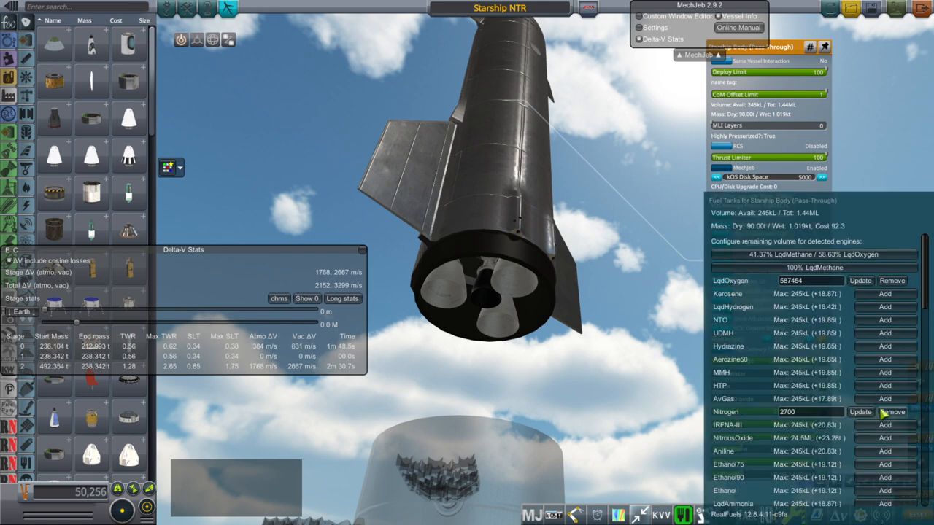
scroll("down", 3)
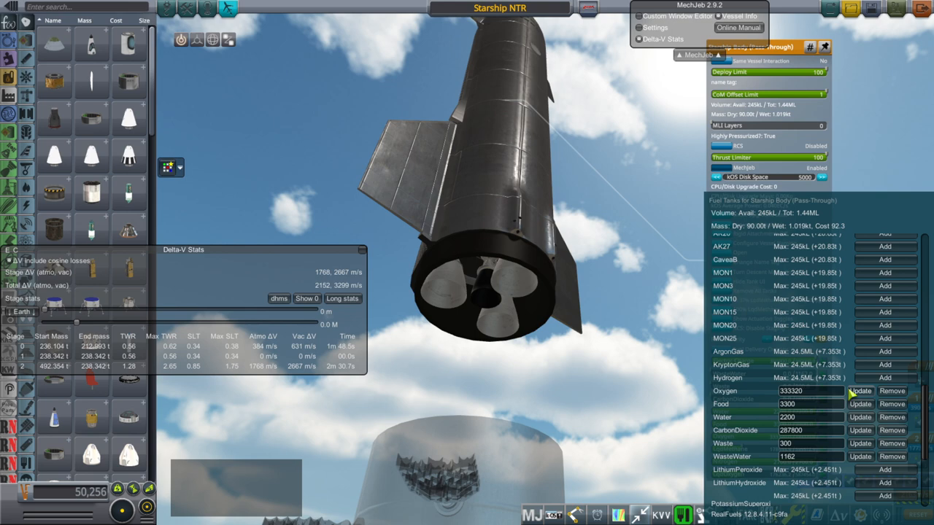
scroll("down", 3)
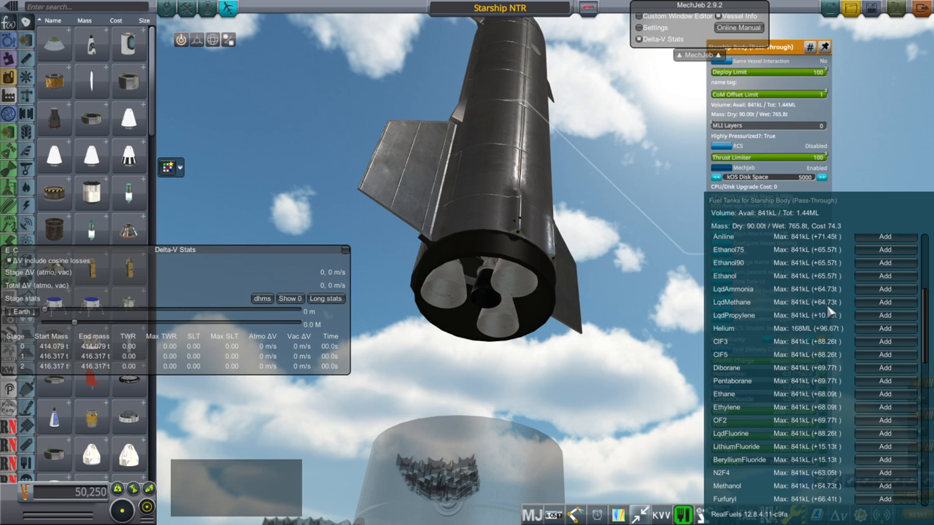
left_click(884, 262)
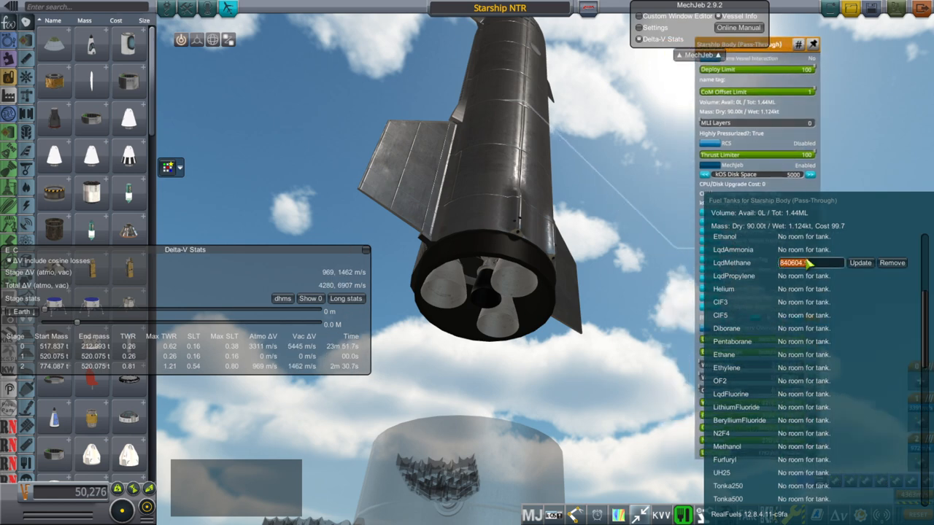
type("832546")
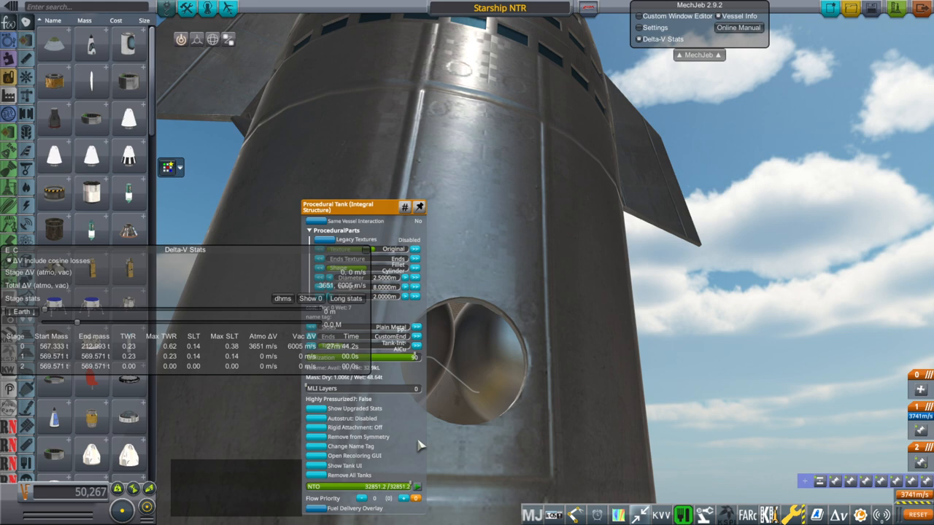
mouse_move(385, 397)
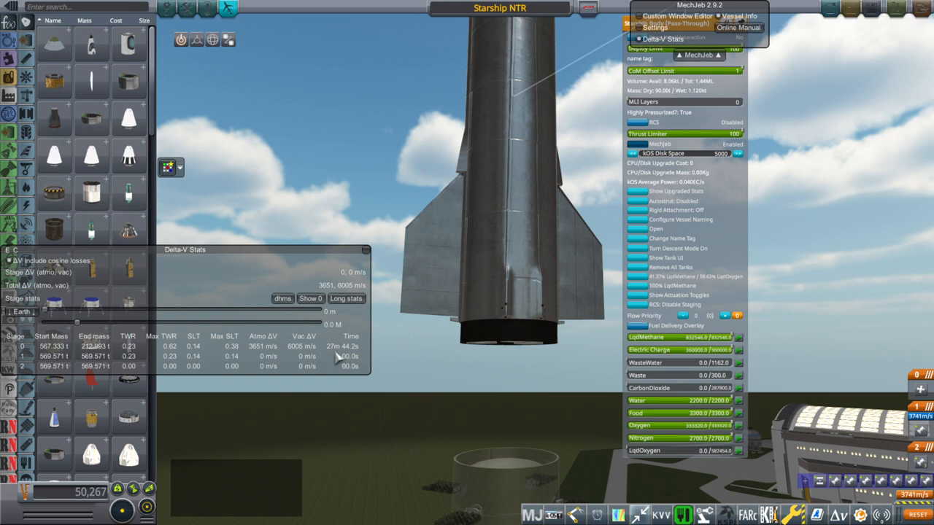
mouse_move(349, 358)
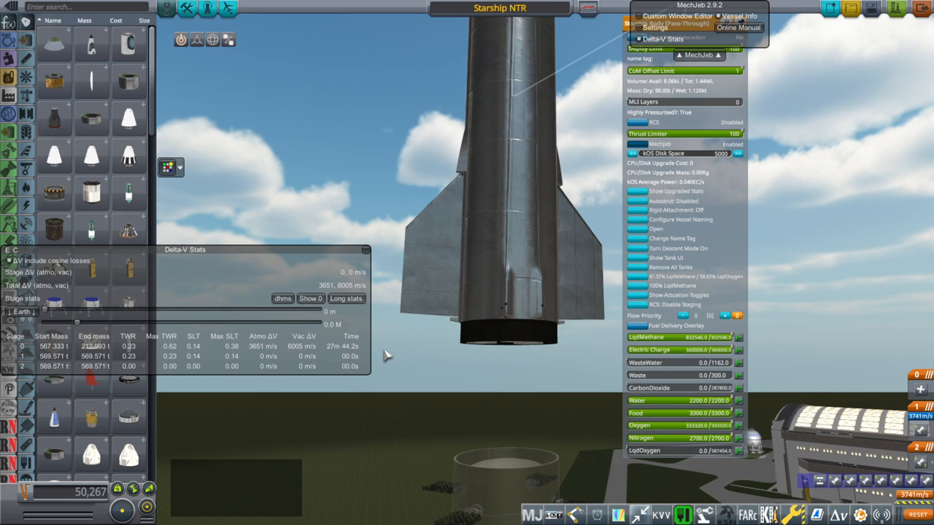
mouse_move(417, 362)
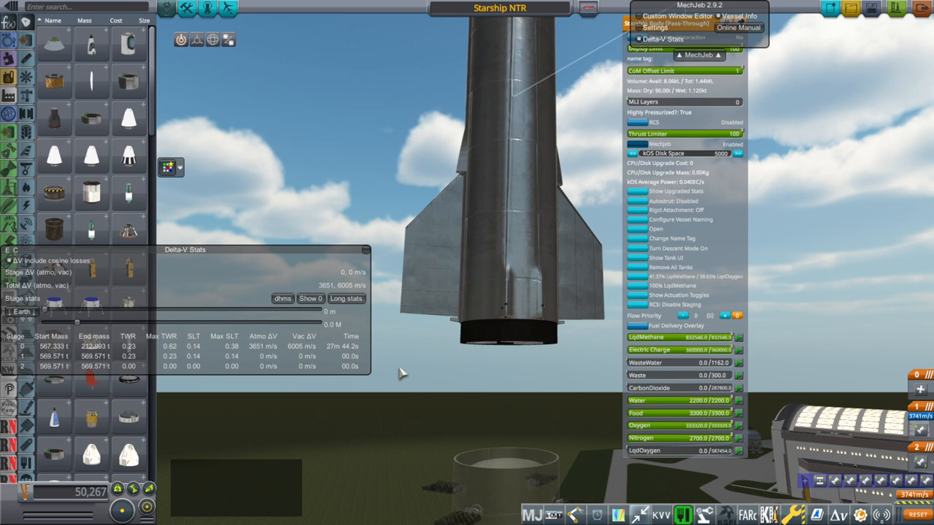
mouse_move(406, 368)
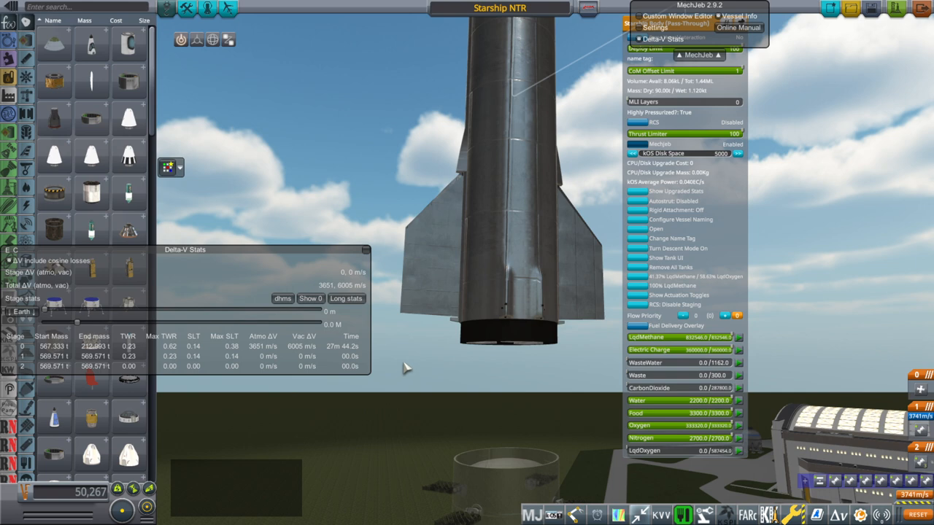
mouse_move(414, 362)
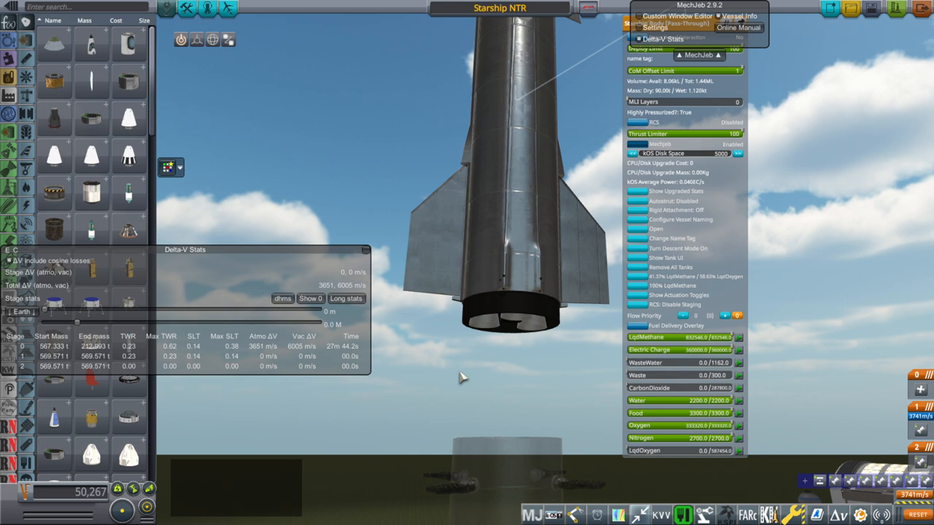
mouse_move(461, 343)
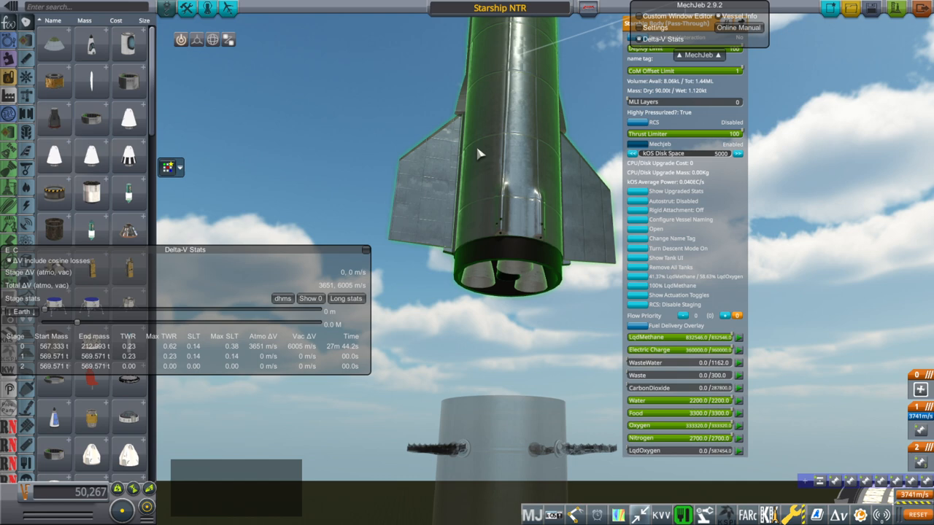
mouse_move(552, 228)
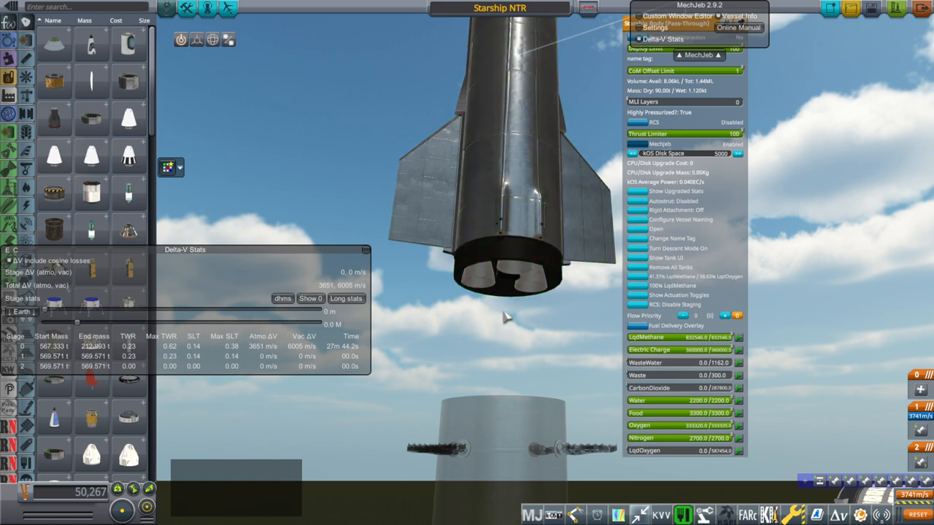
mouse_move(514, 284)
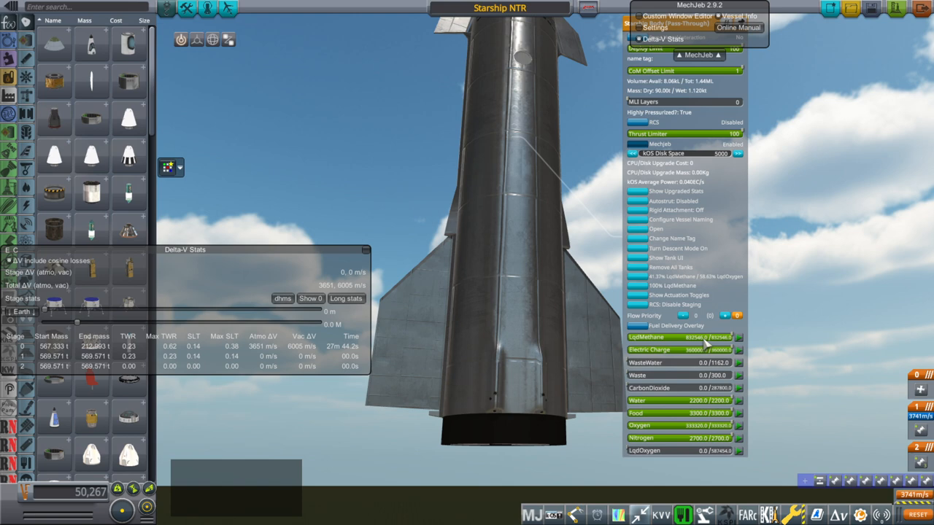
mouse_move(677, 374)
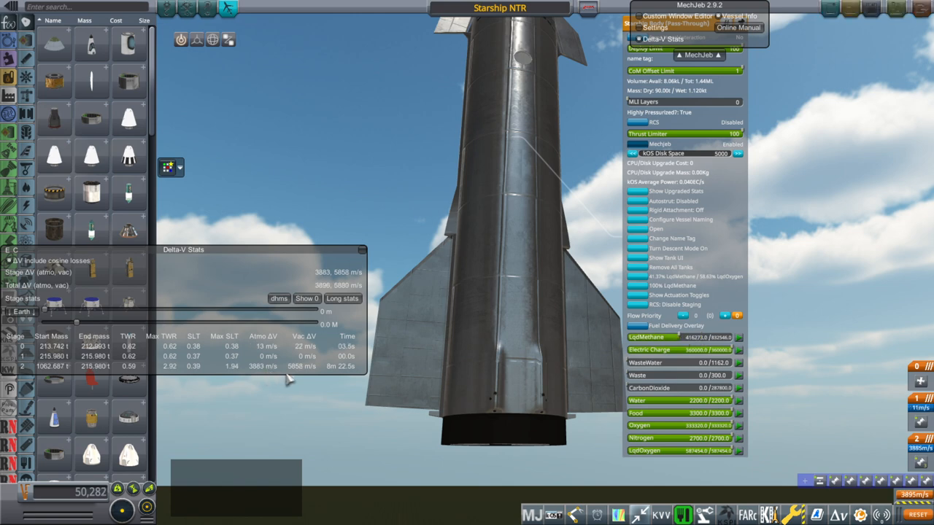
mouse_move(299, 377)
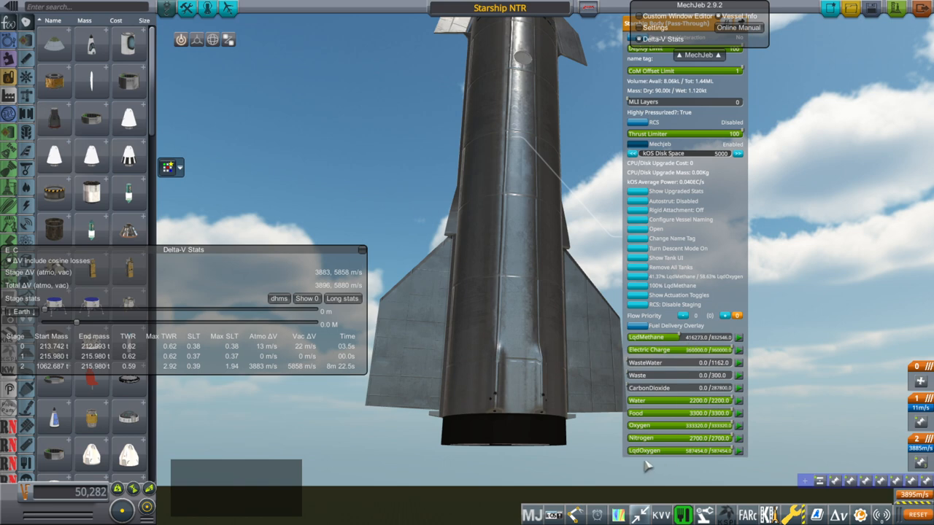
mouse_move(292, 380)
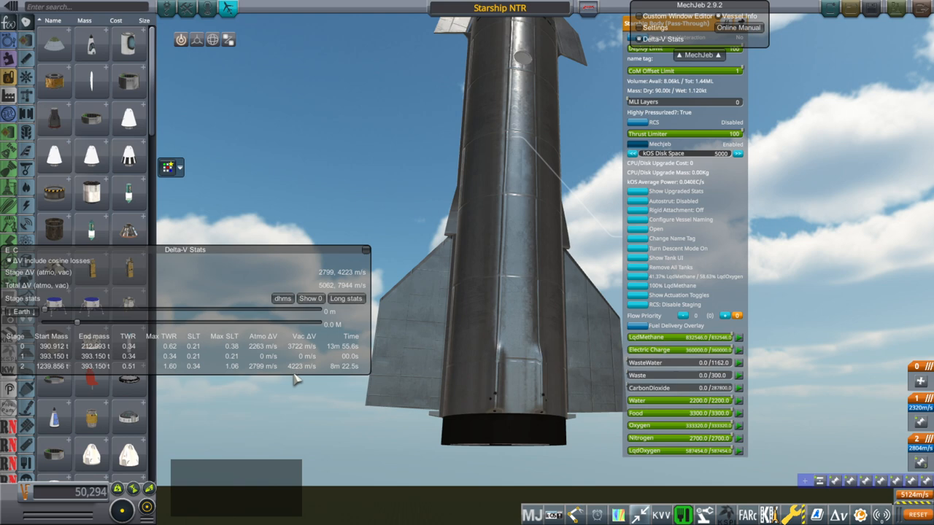
mouse_move(297, 379)
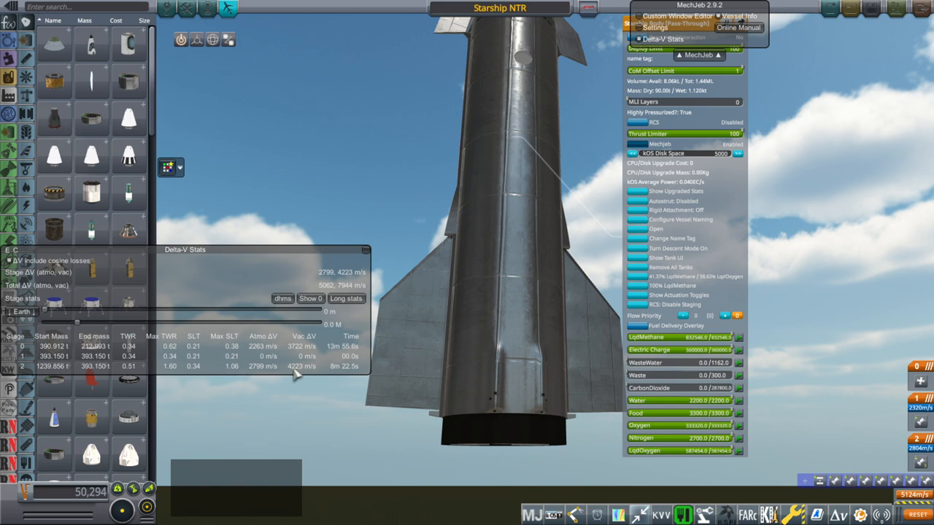
mouse_move(298, 377)
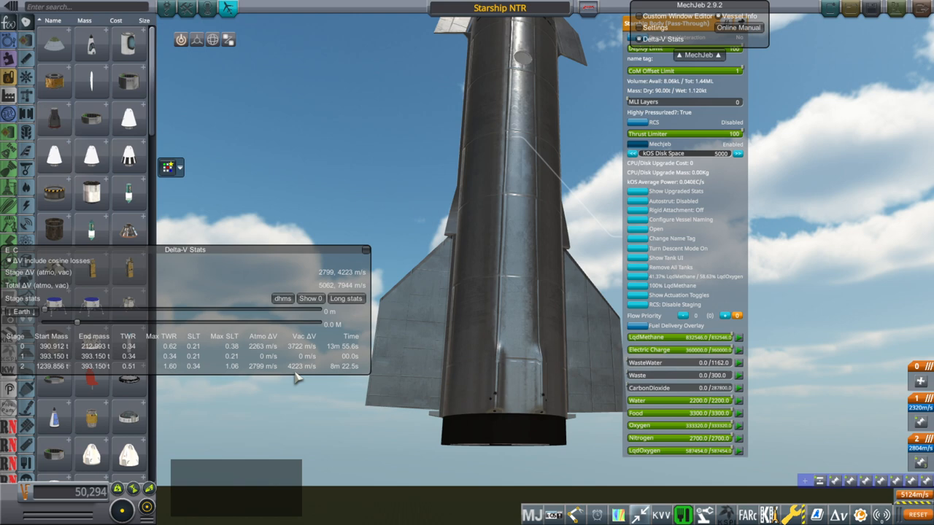
mouse_move(388, 406)
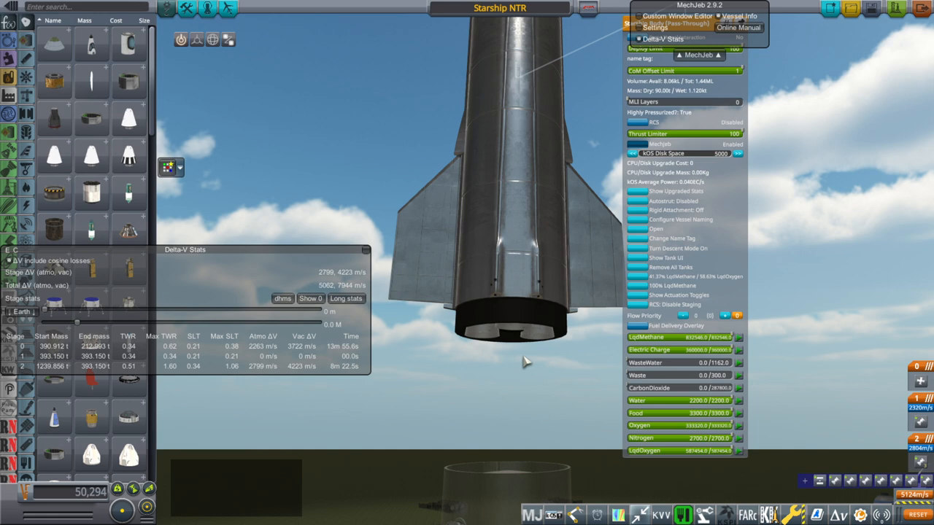
mouse_move(546, 362)
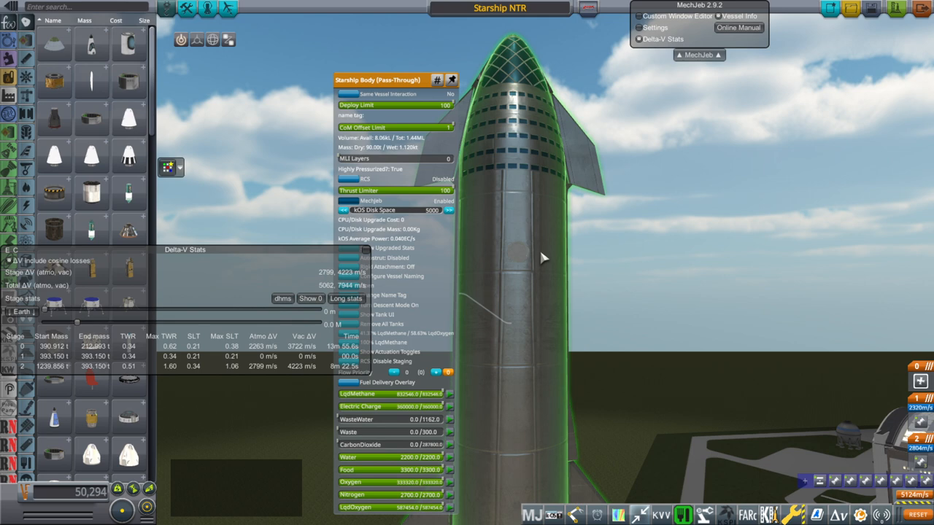
mouse_move(537, 268)
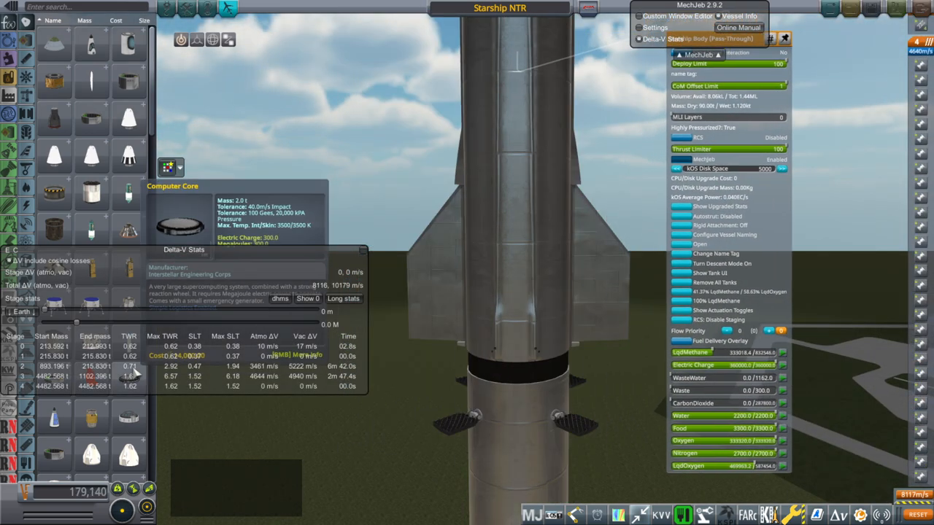
mouse_move(730, 467)
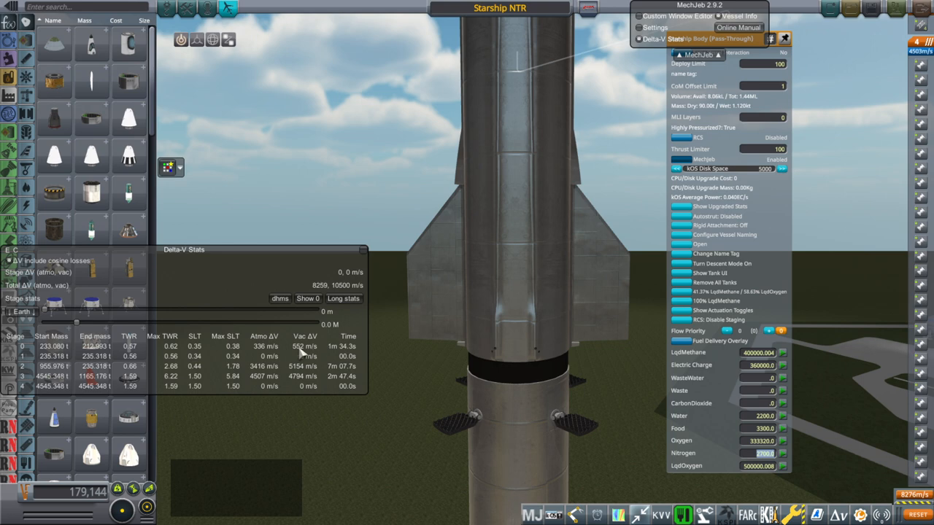
mouse_move(314, 356)
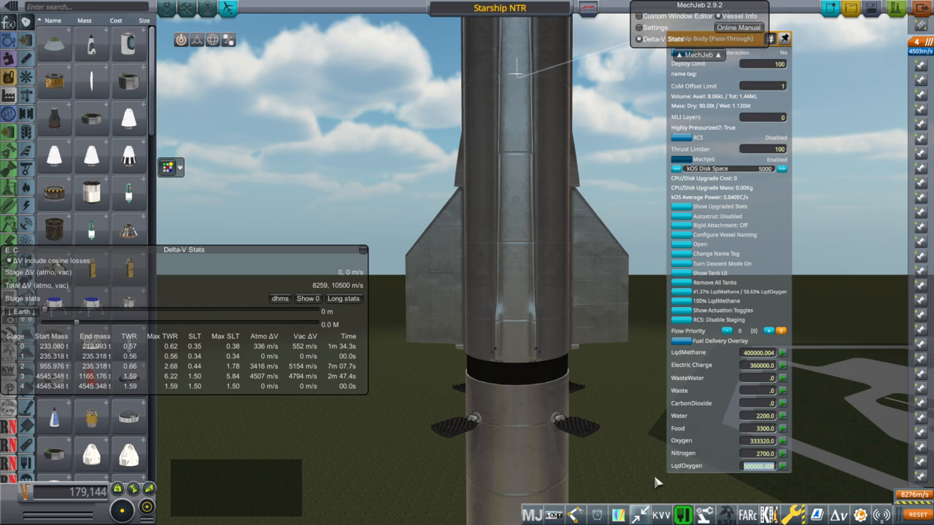
mouse_move(324, 356)
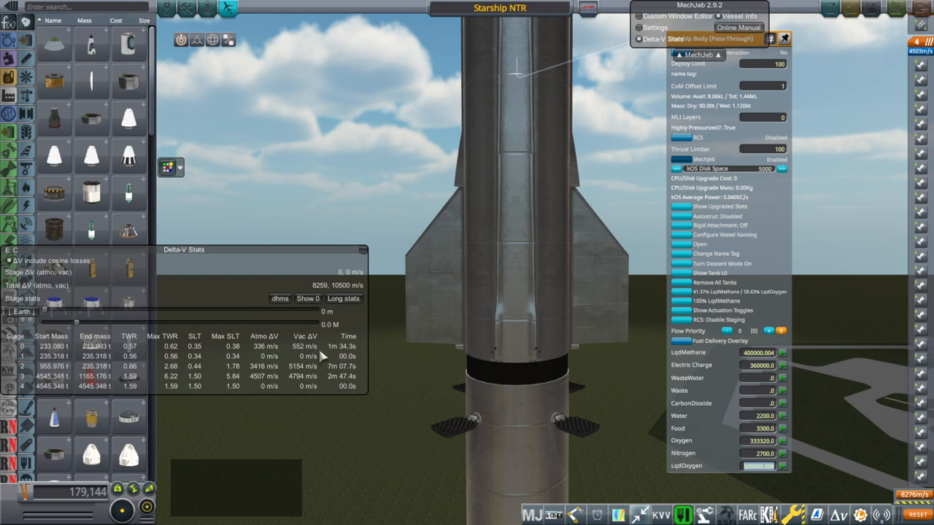
mouse_move(651, 443)
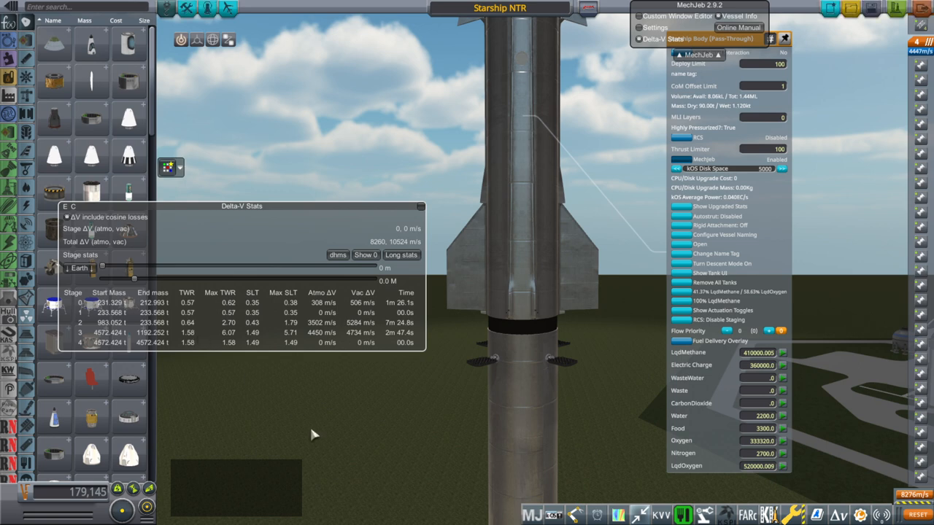
mouse_move(312, 425)
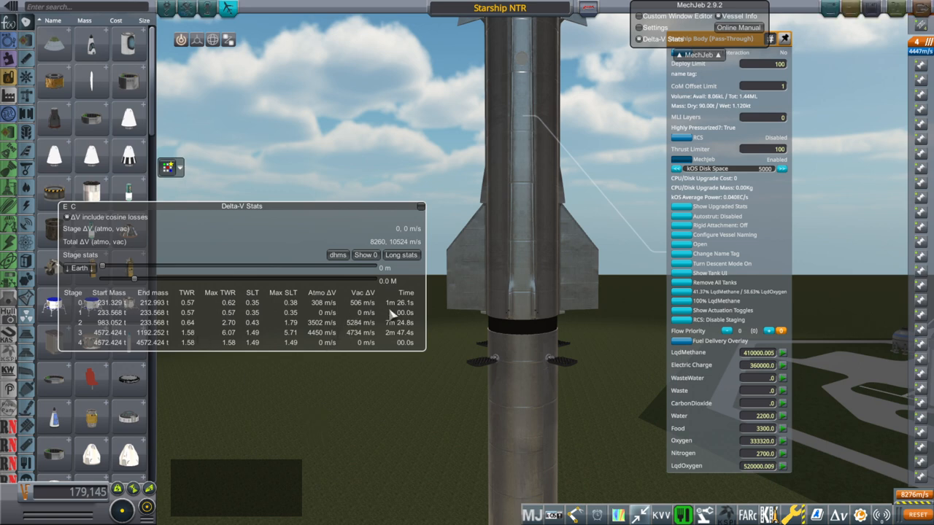
mouse_move(394, 314)
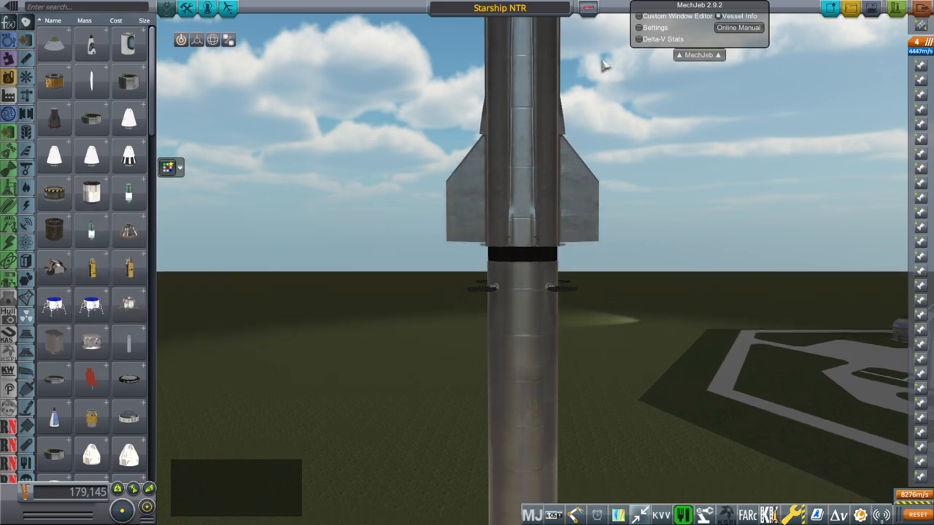
- Bring the Delta-V Stats back up, showing about 8,260 / 10,524 m/s across five stages
left_click(662, 38)
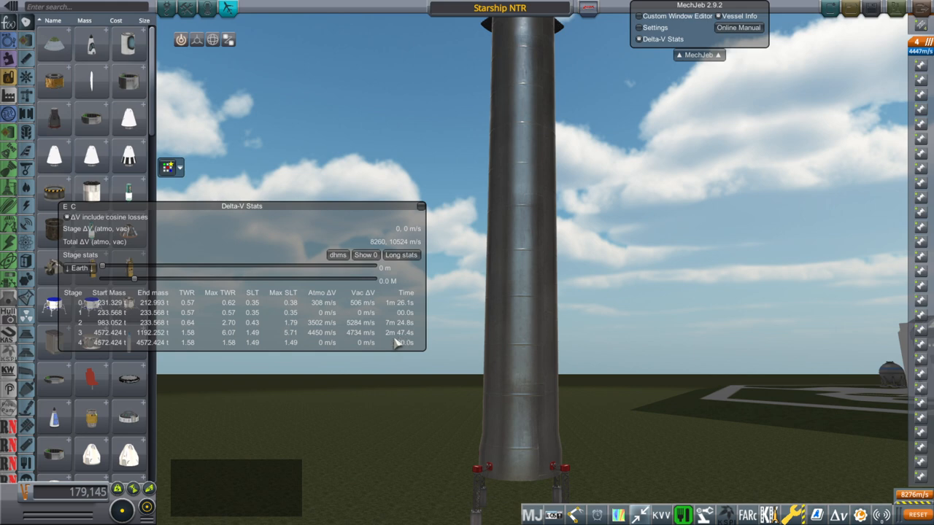
mouse_move(402, 343)
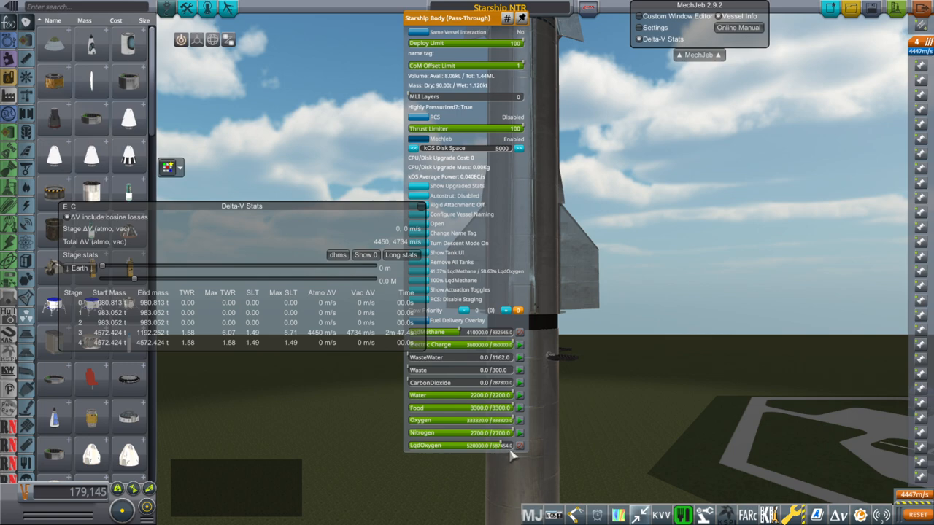
mouse_move(692, 394)
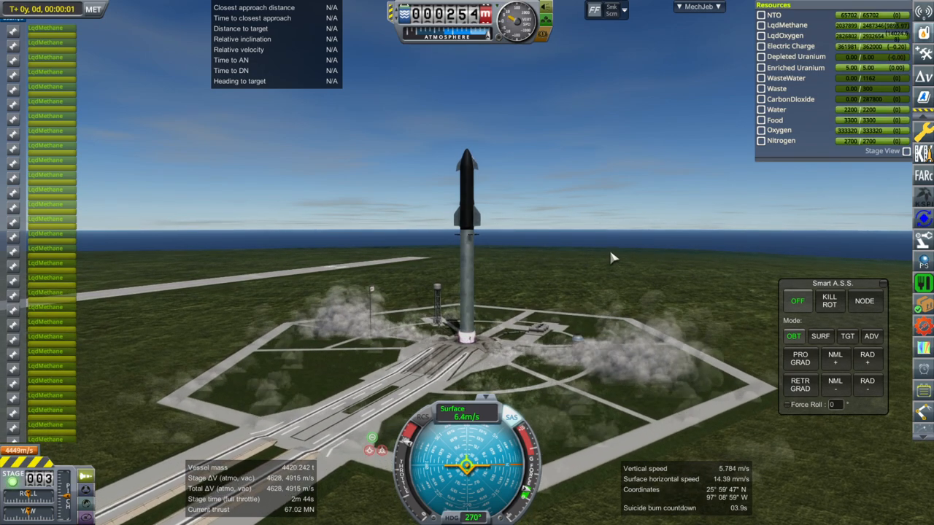
- Launch the stack and hold a SURF-mode attitude with MechJeb Smart A.S.S. during the climb
left_click(820, 336)
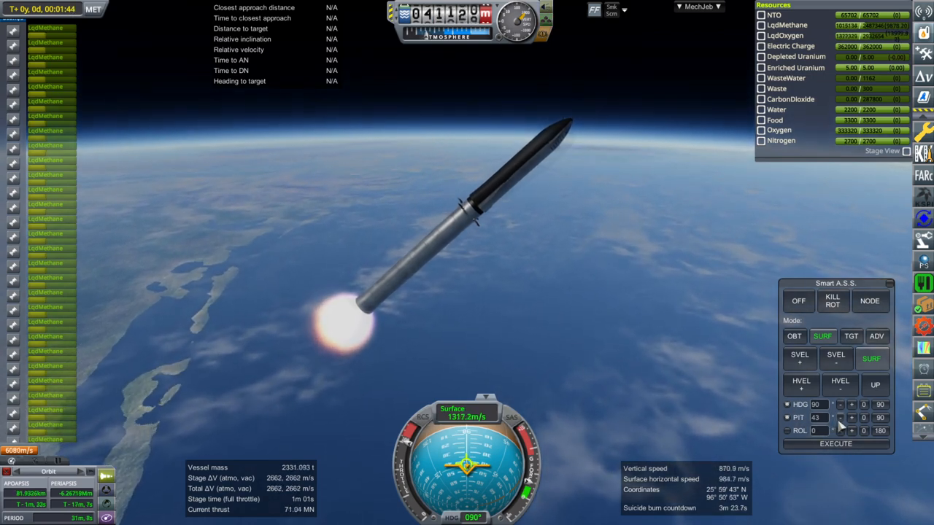
left_click(698, 5)
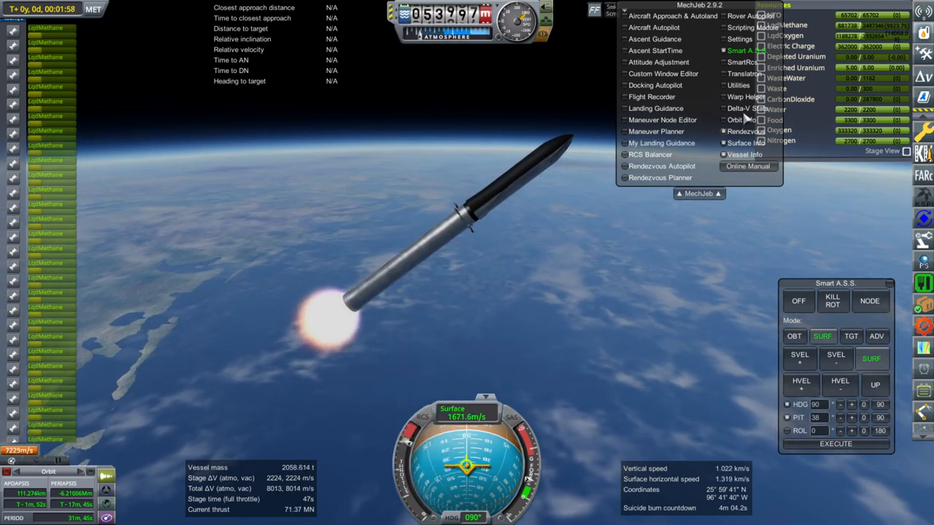
- Bring up the MechJeb module menu while the booster keeps burning toward orbit
left_click(745, 108)
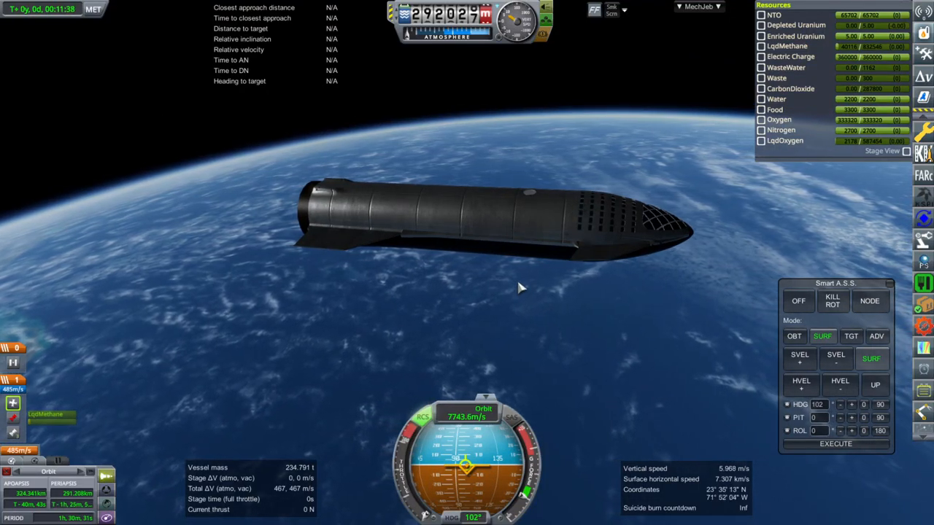
mouse_move(562, 294)
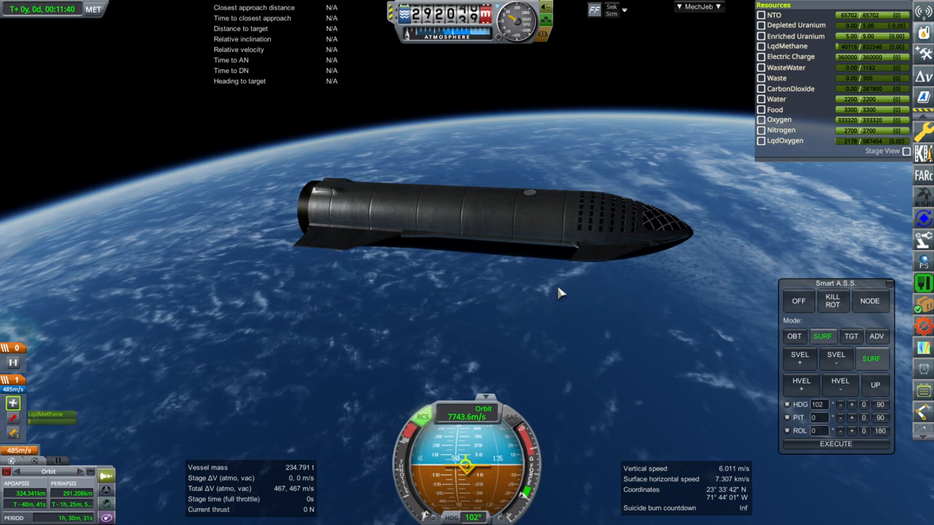